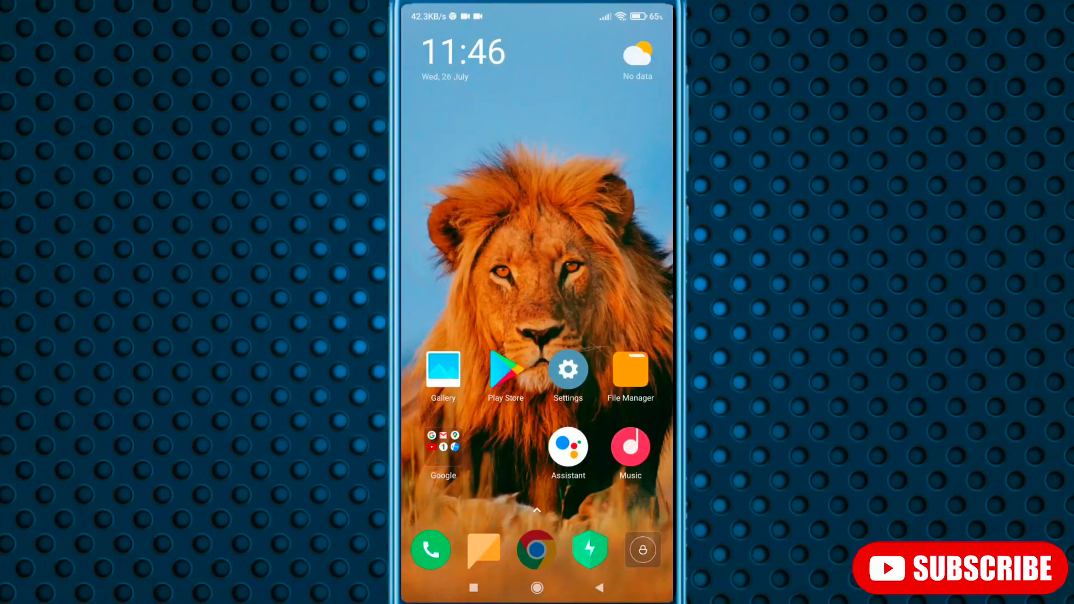
- Search Google in Chrome for 'apktool m official' from the 'apk' suggestion
click(537, 548)
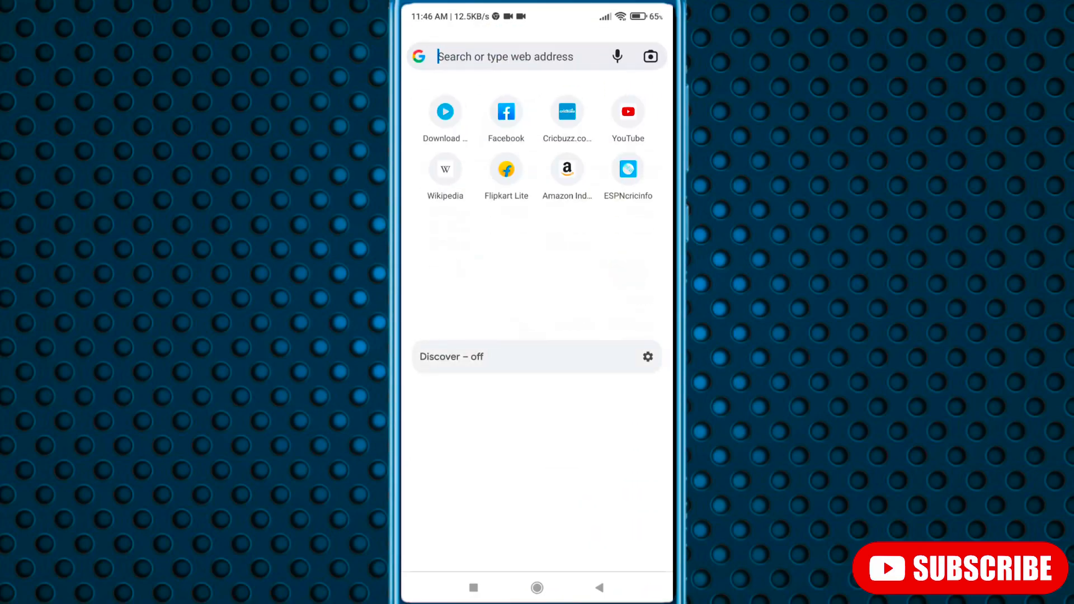
text(apk)
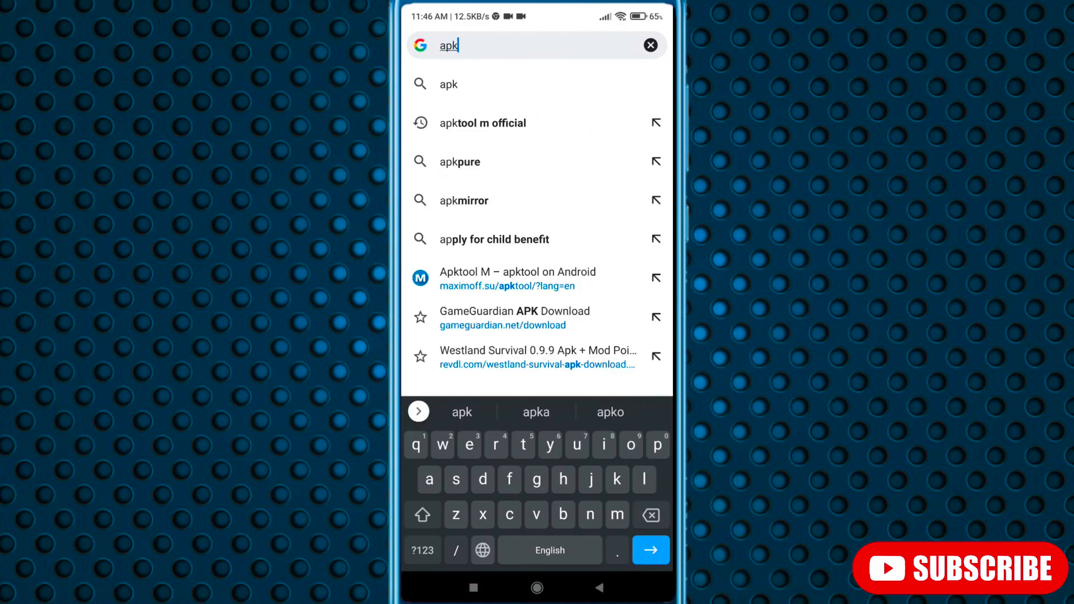
click(483, 123)
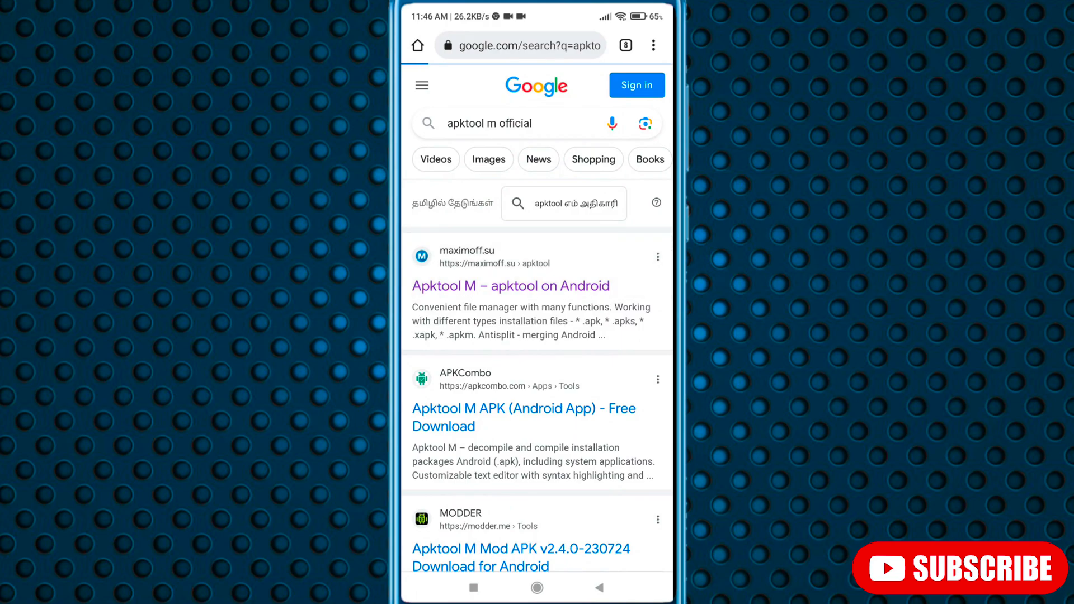
- Download the current Apktool_M build from maximoff.su, confirming the repeat download
click(510, 285)
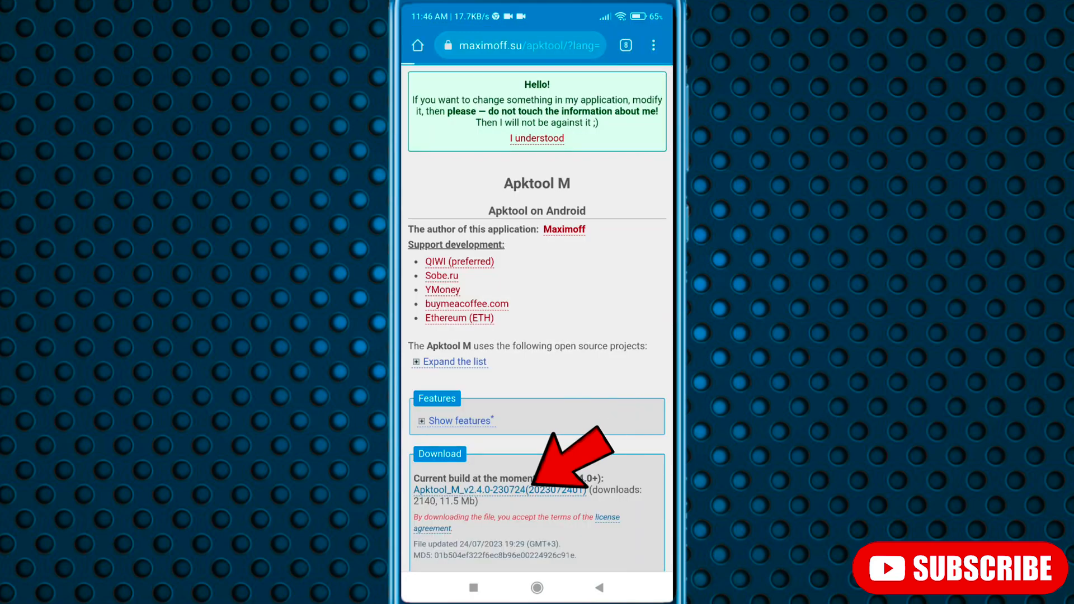
click(501, 490)
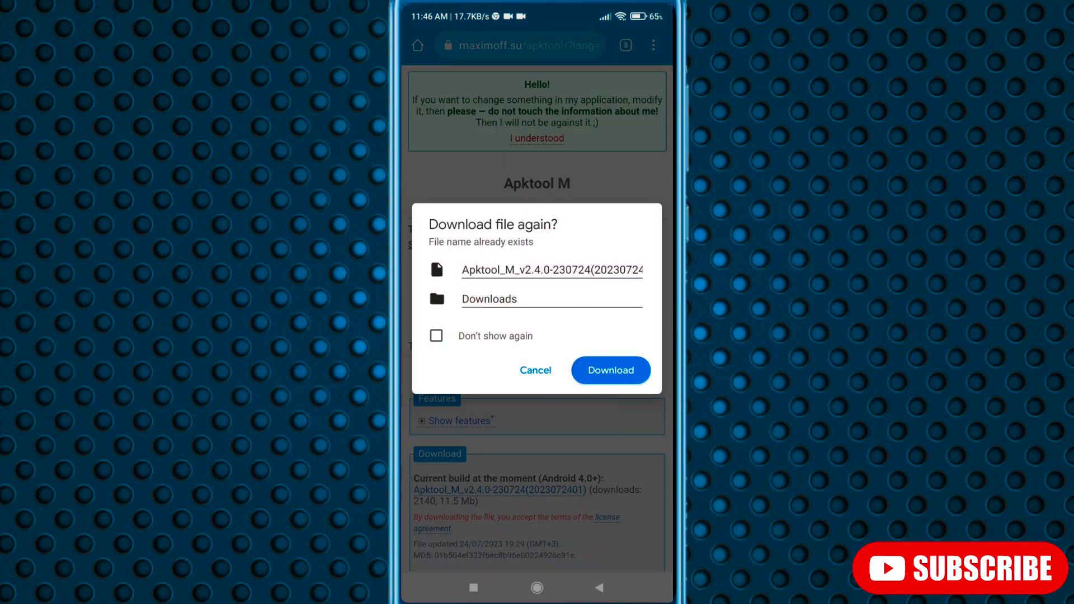
click(610, 370)
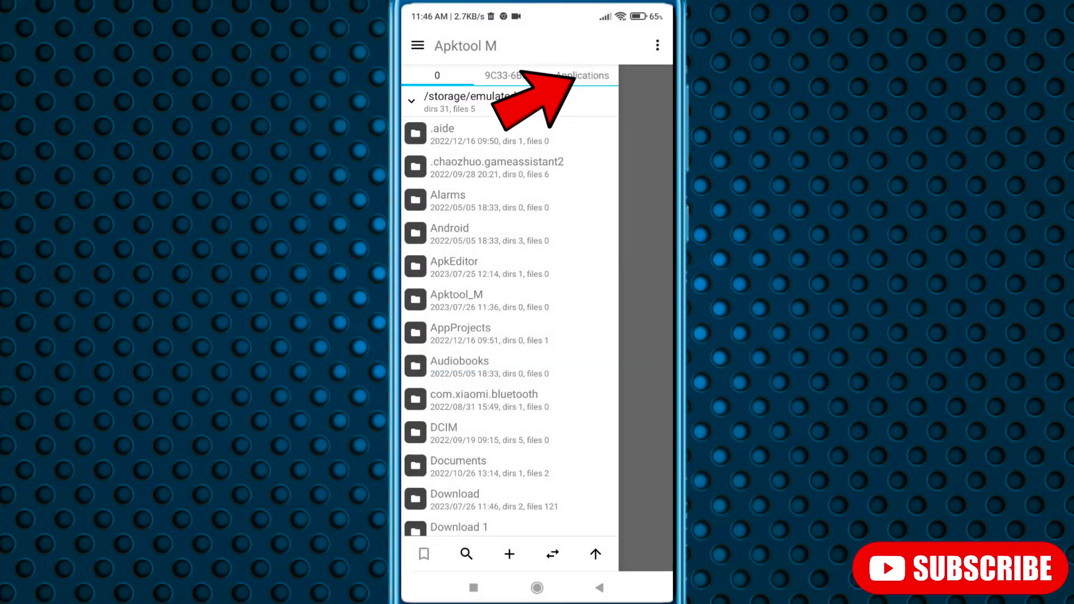
- Start Quick edit of APK Editor from Apktool M's Applications list
click(581, 75)
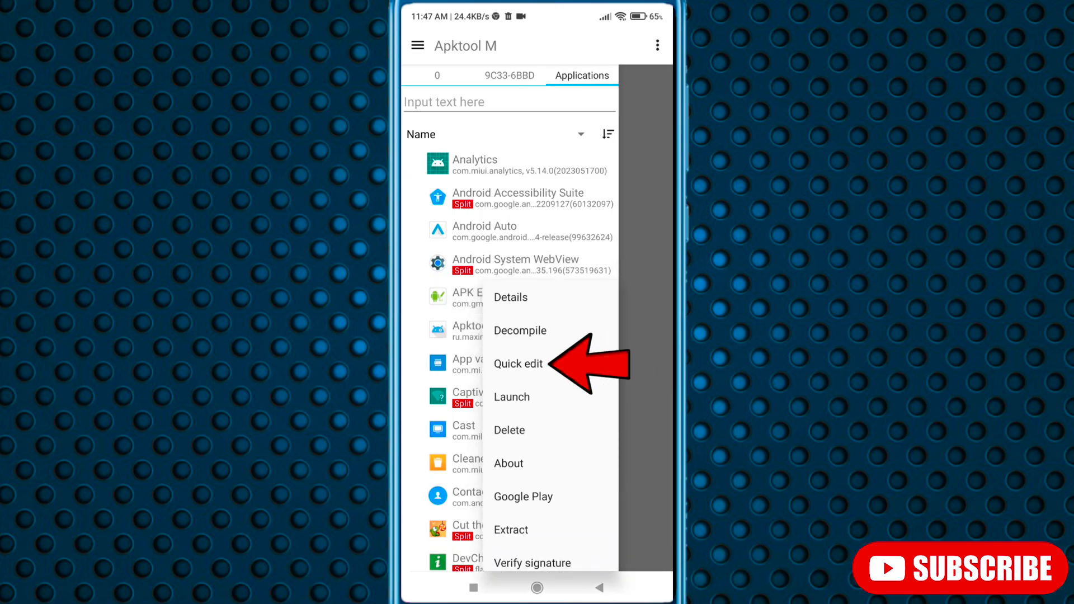
click(517, 364)
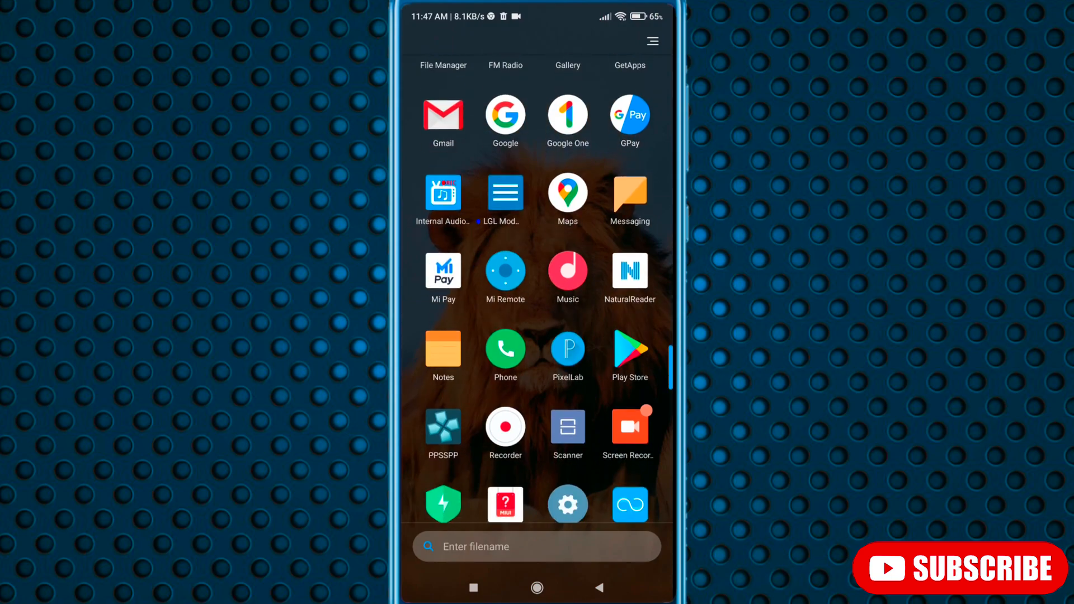
- Recover the autosaved TECH BY VINCENT design in PixelLab and choose save as image
click(567, 349)
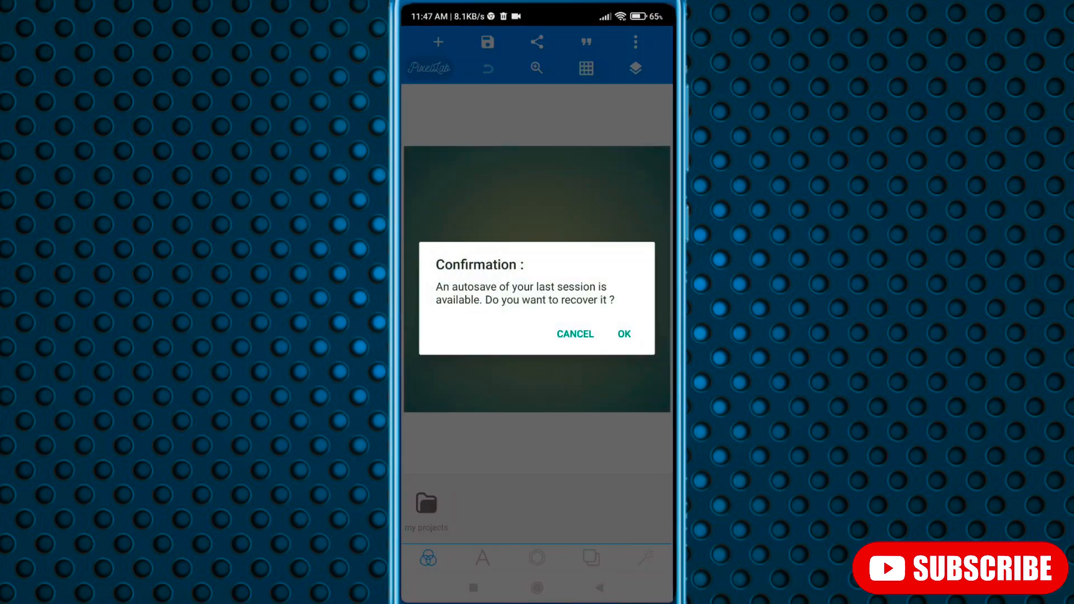
click(622, 335)
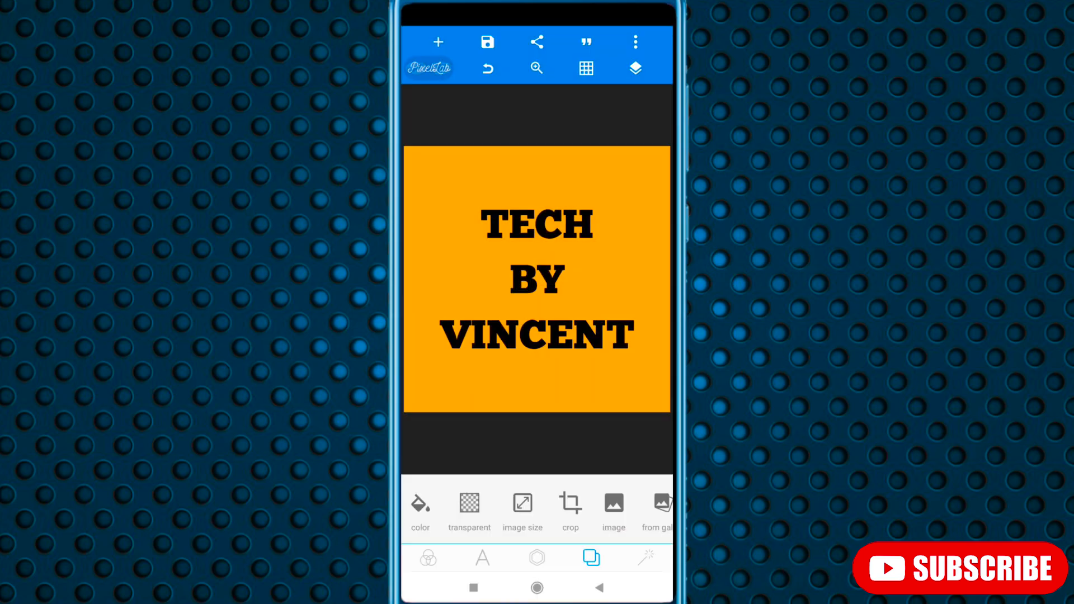
click(487, 42)
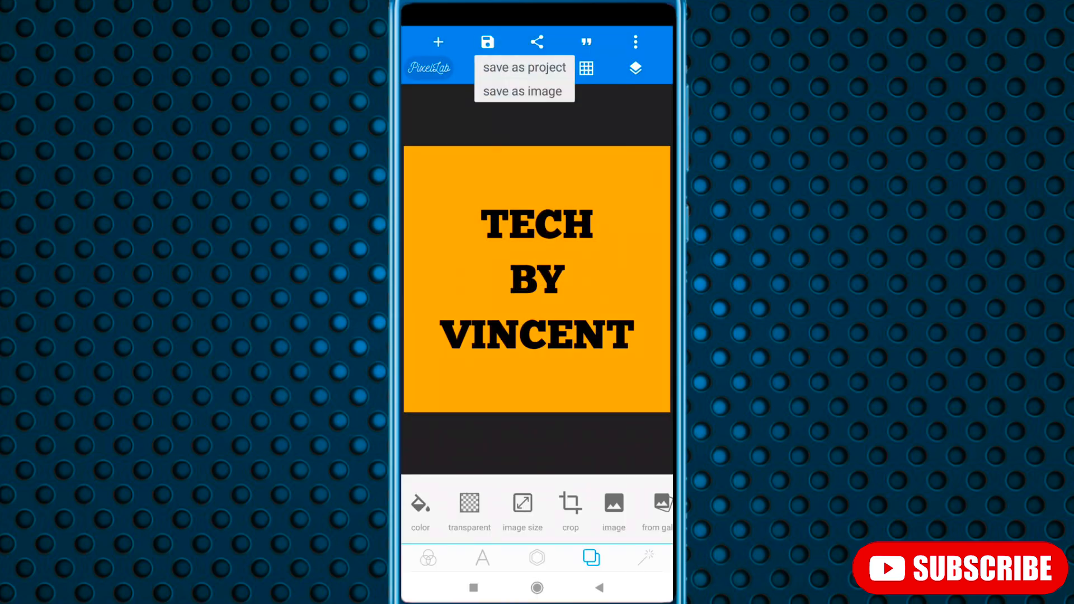
click(522, 91)
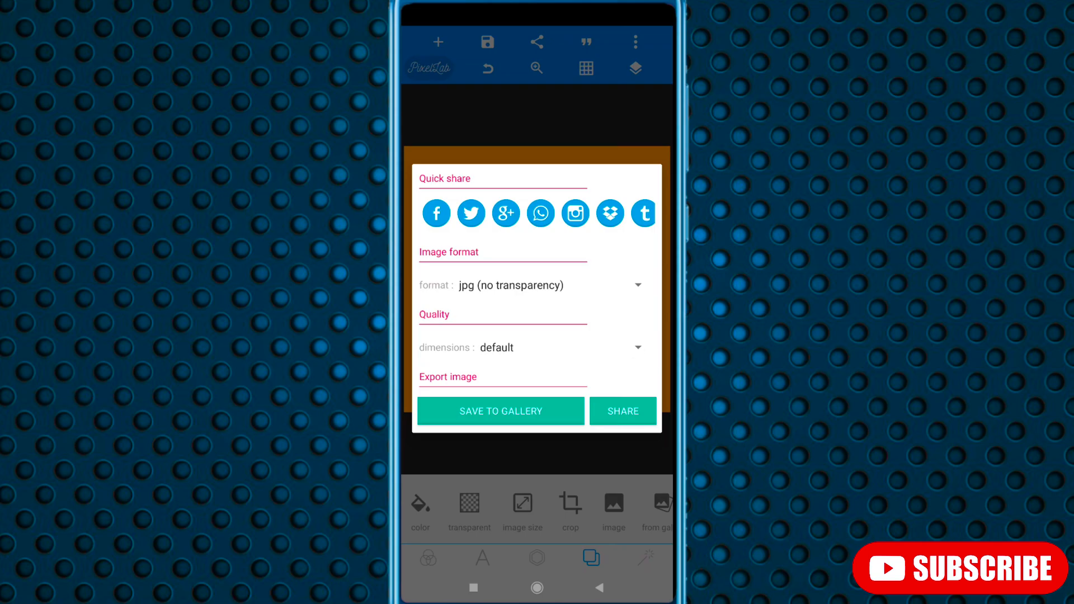
- Set custom 816x816 export dimensions and save the image to the gallery
click(534, 347)
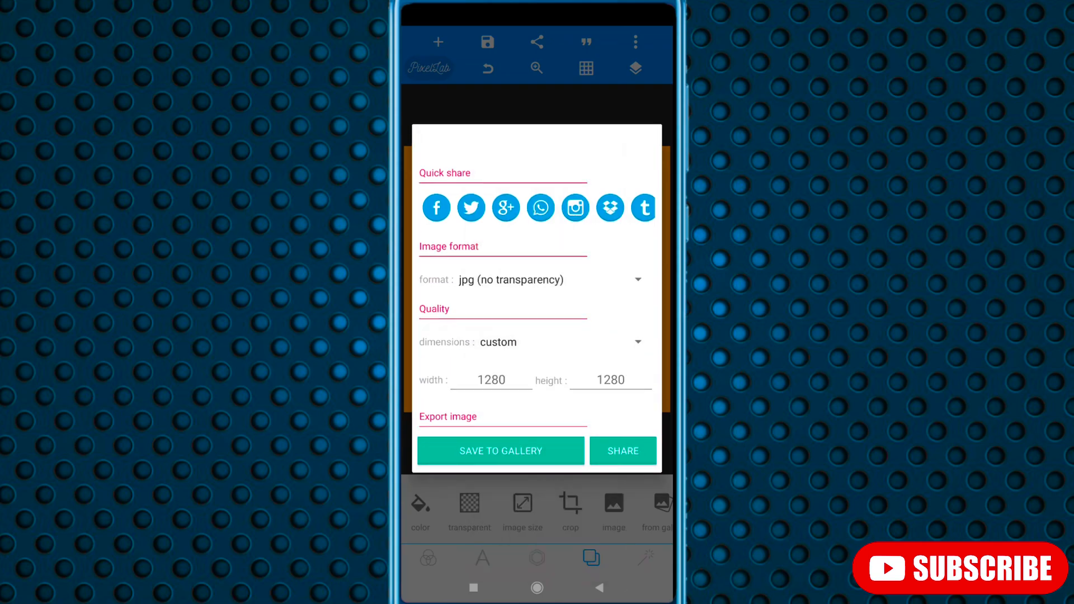
click(490, 380)
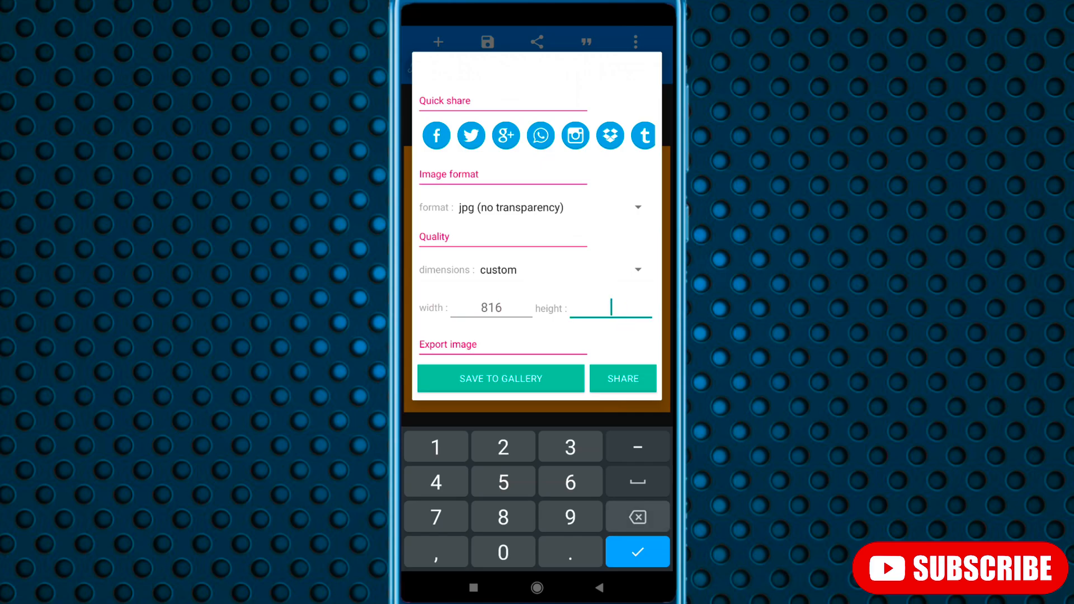
text(816)
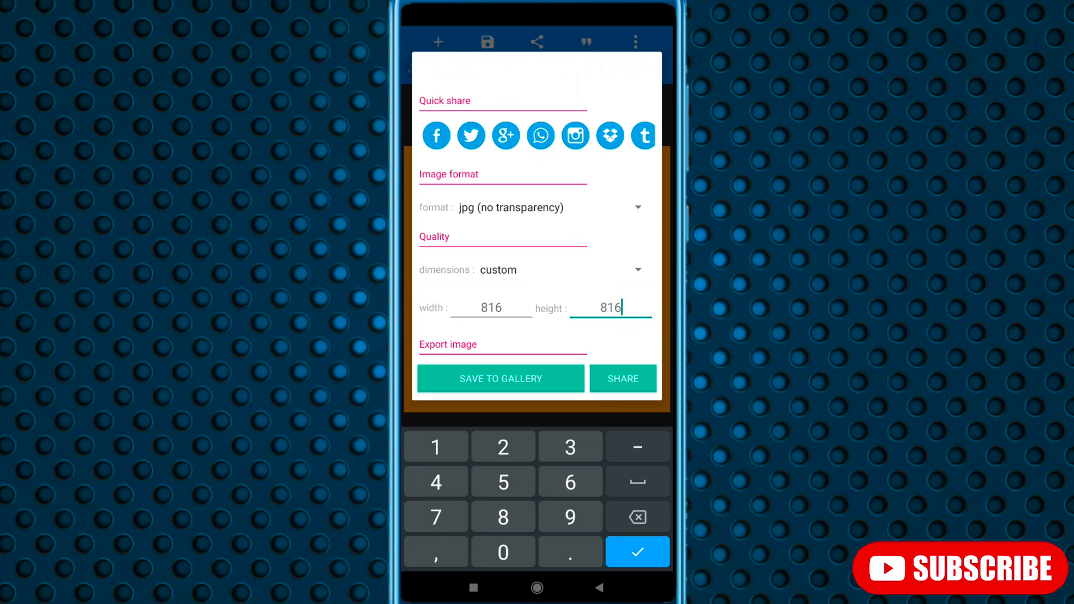
click(500, 378)
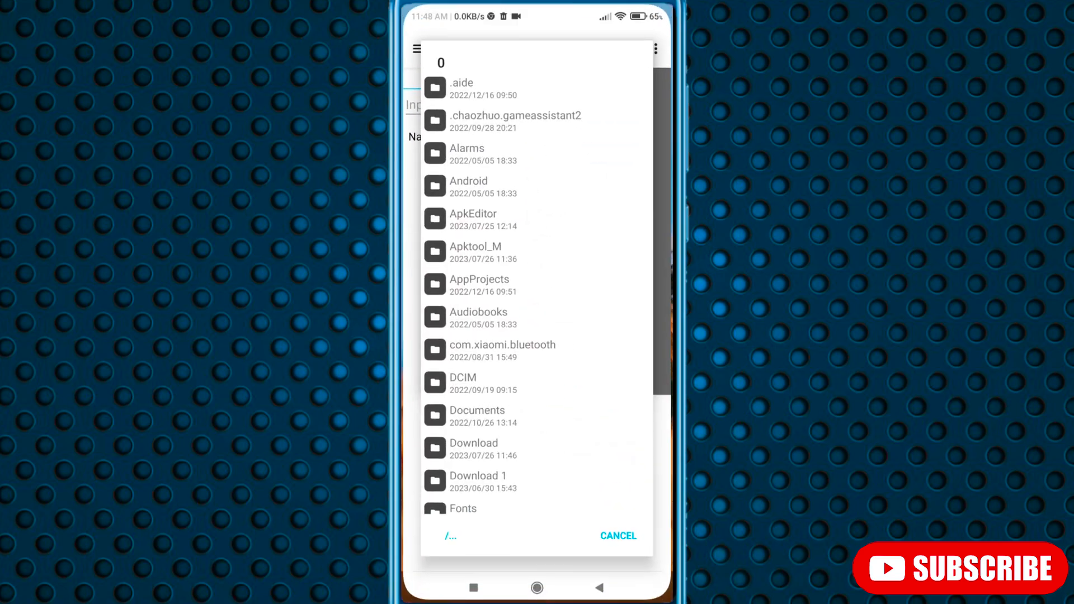
- Pick the TECH BY VINCENT JPG from Documents > pixelLab as the app icon
scroll(up, 3)
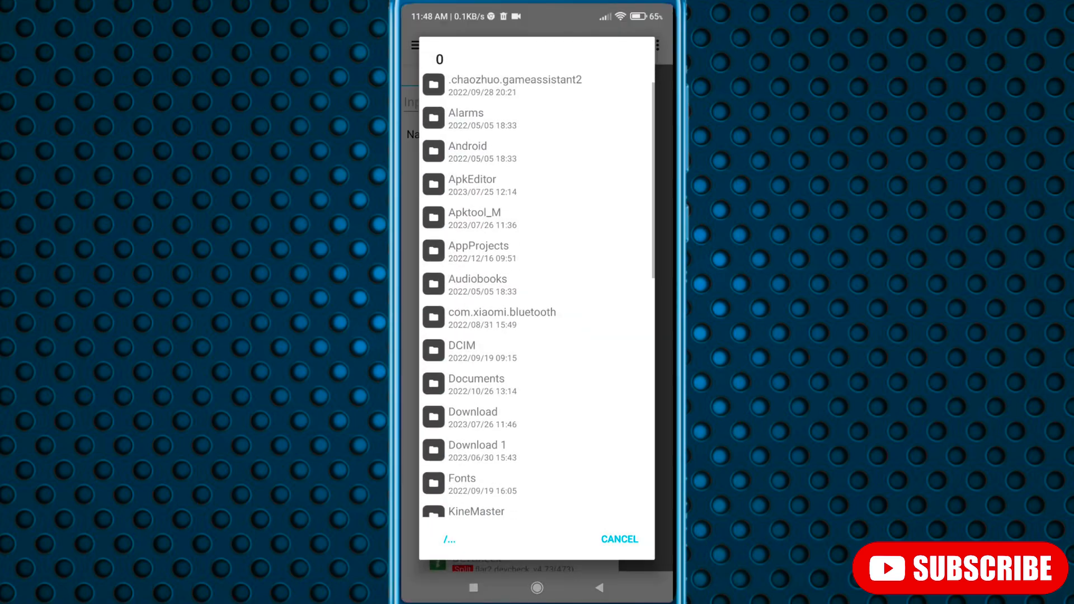
click(476, 385)
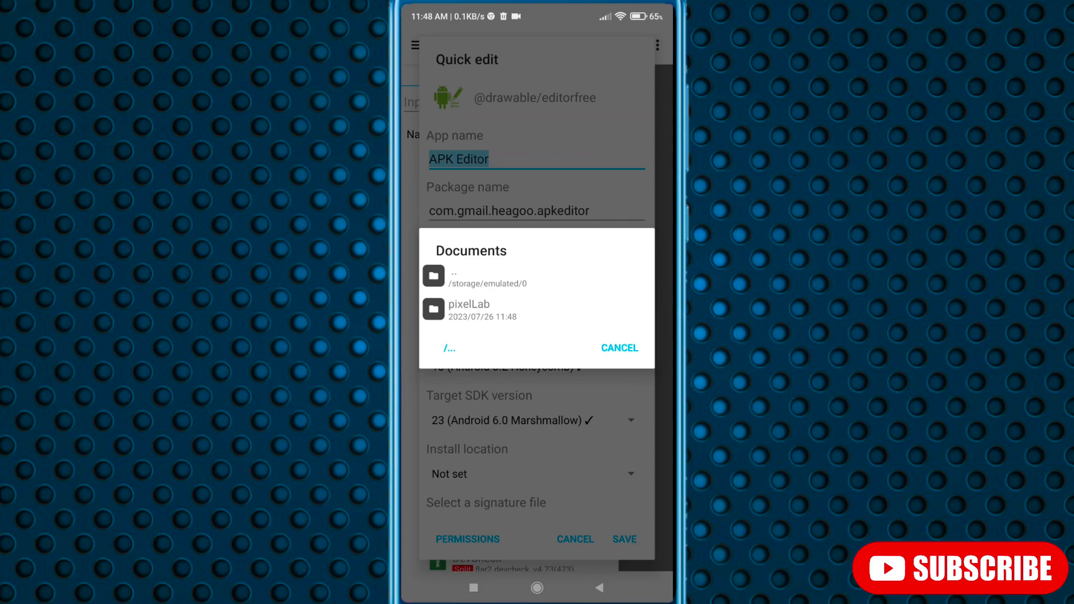
click(469, 309)
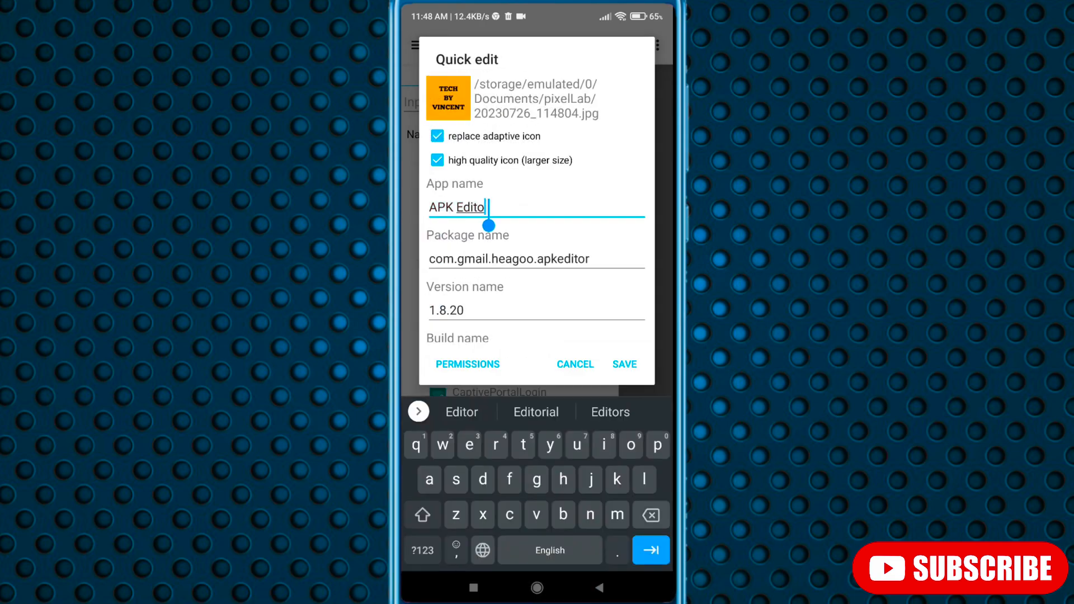
- Change the App name to 'Tech by Vincent' and save the rebuilt APK
text(Tech by Vincent)
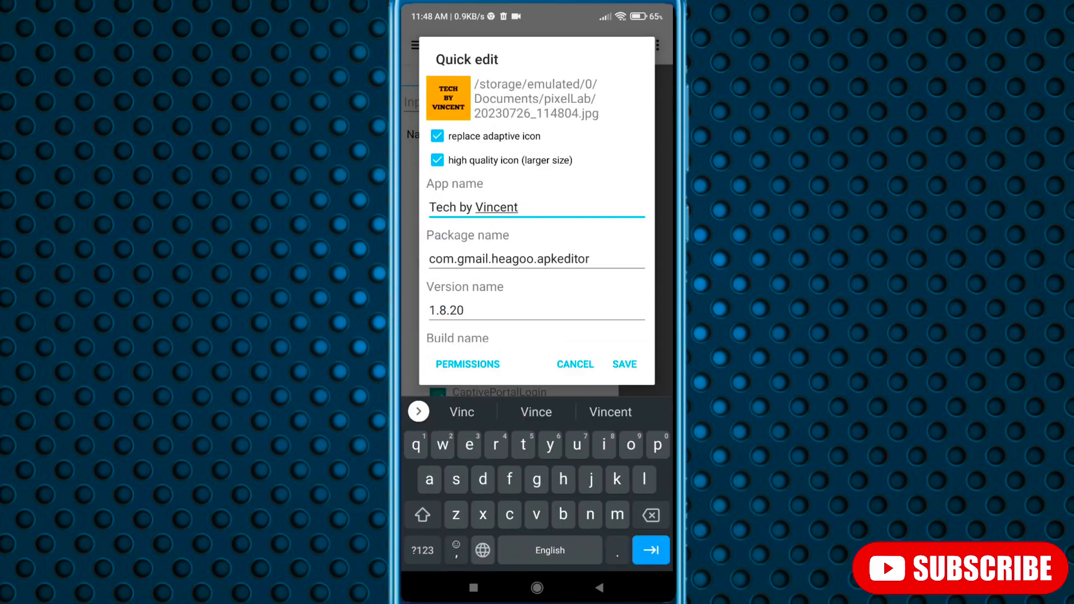
scroll(down, 3)
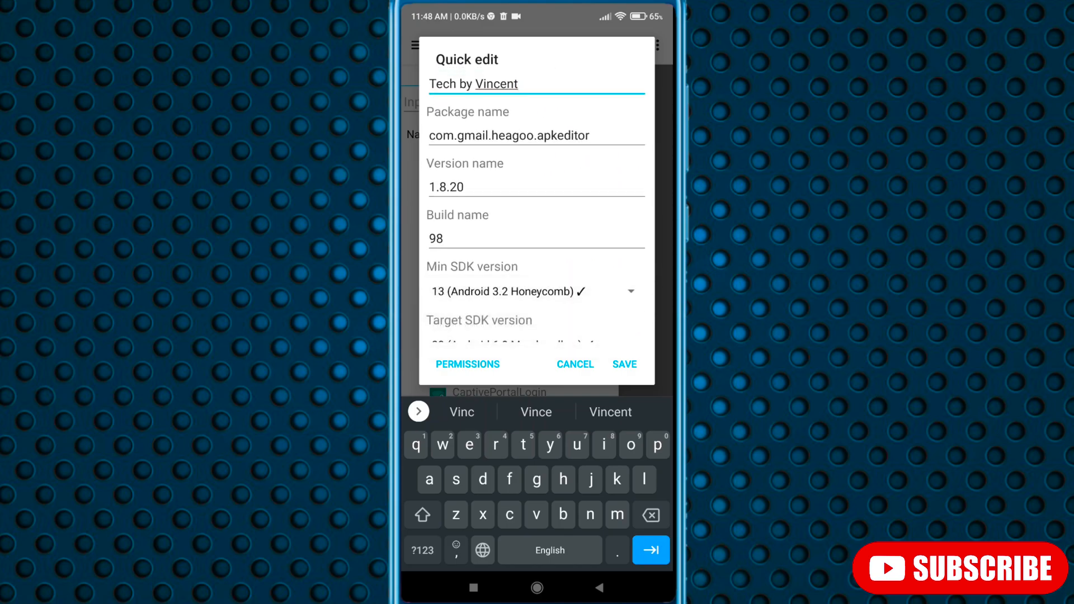
scroll(down, 3)
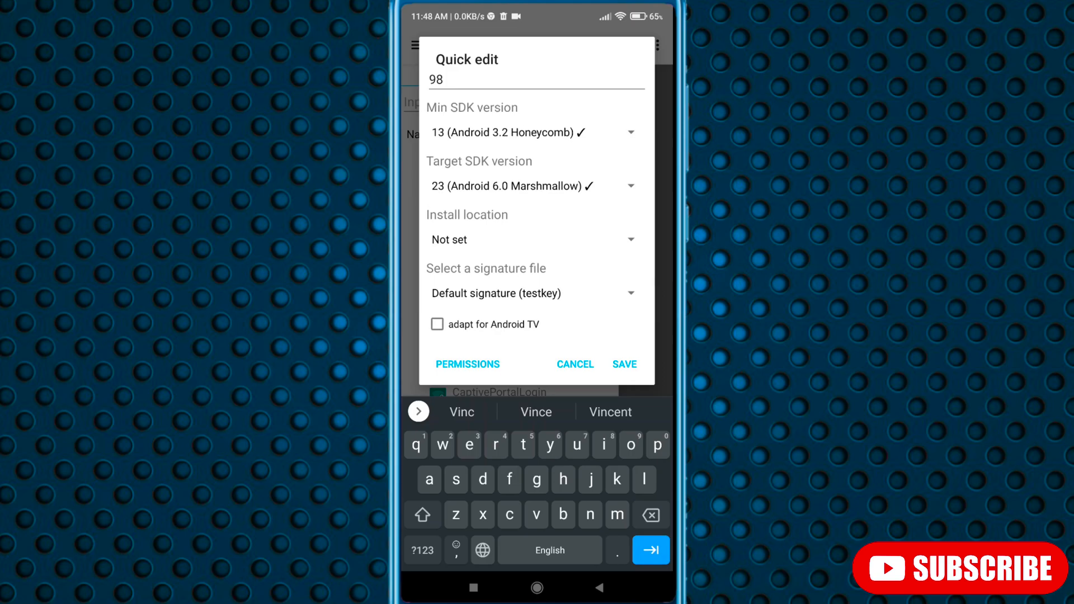
click(623, 364)
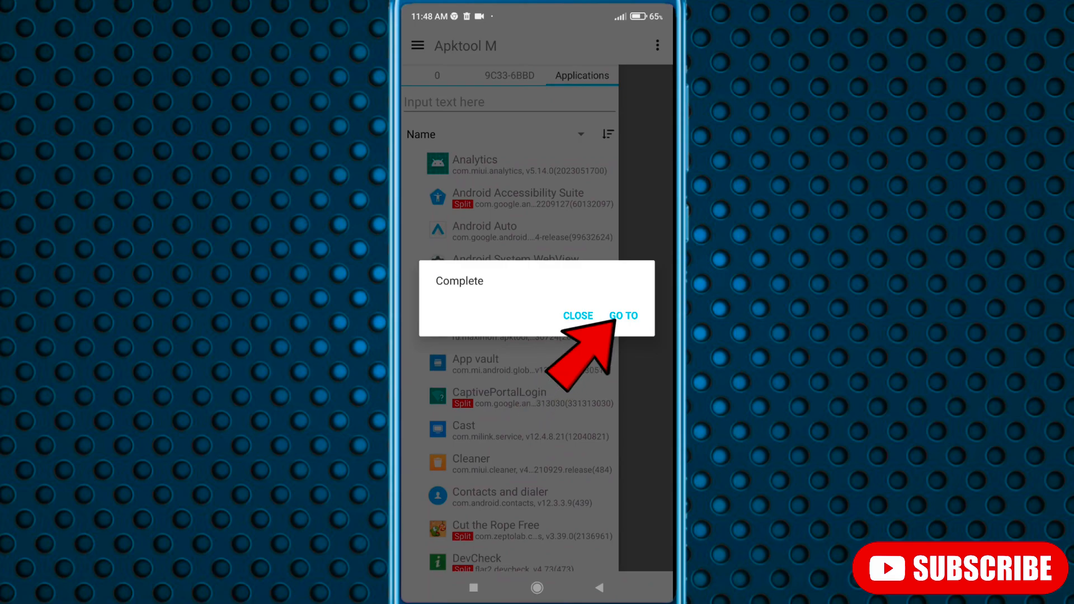
- View the original APK Editor's App info, then show recent apps
click(623, 316)
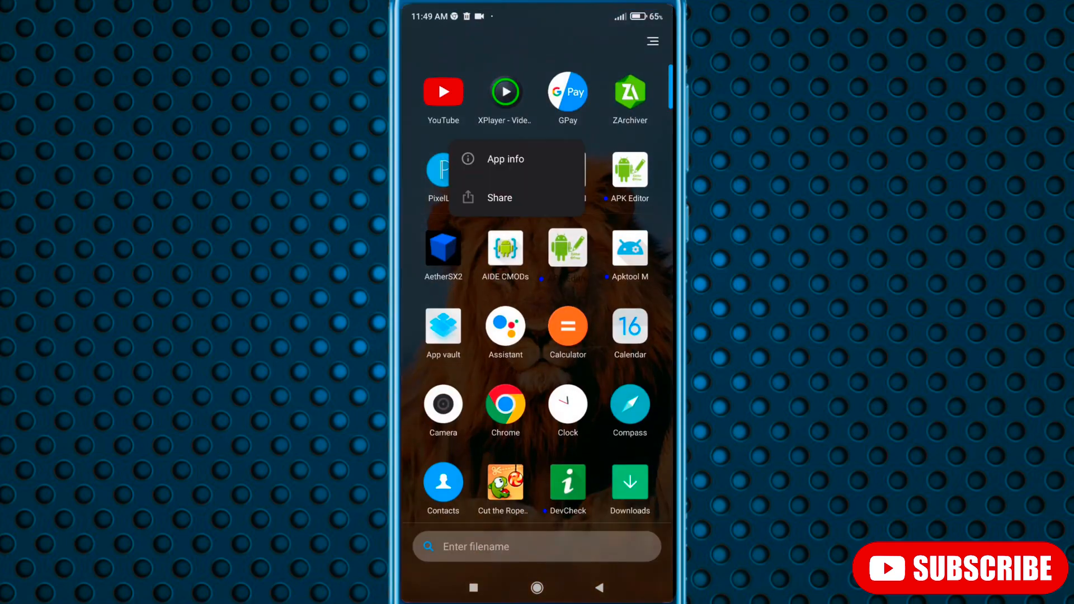
click(506, 159)
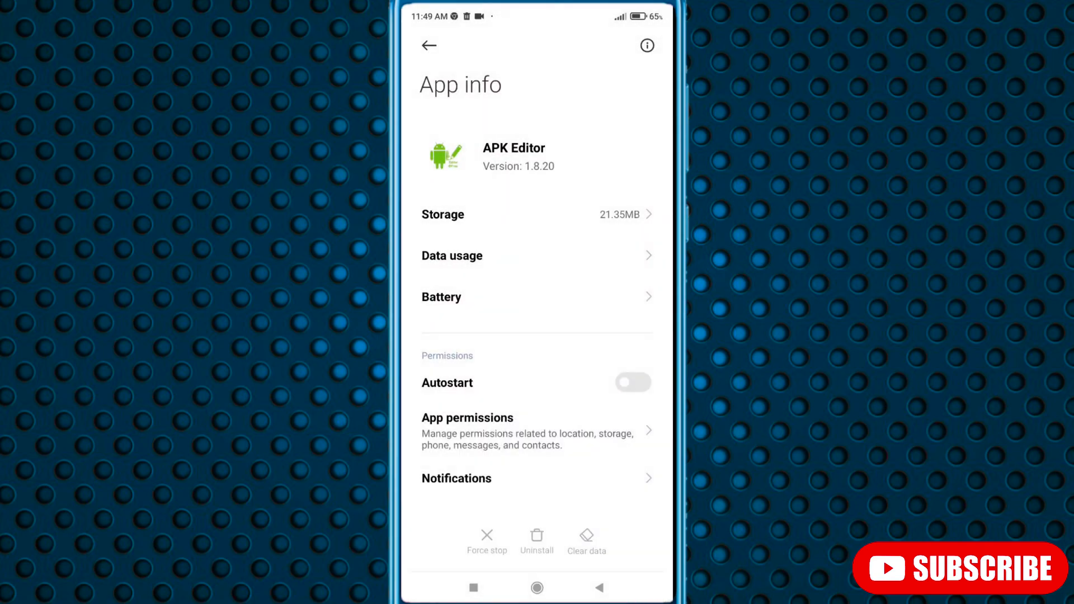
click(473, 588)
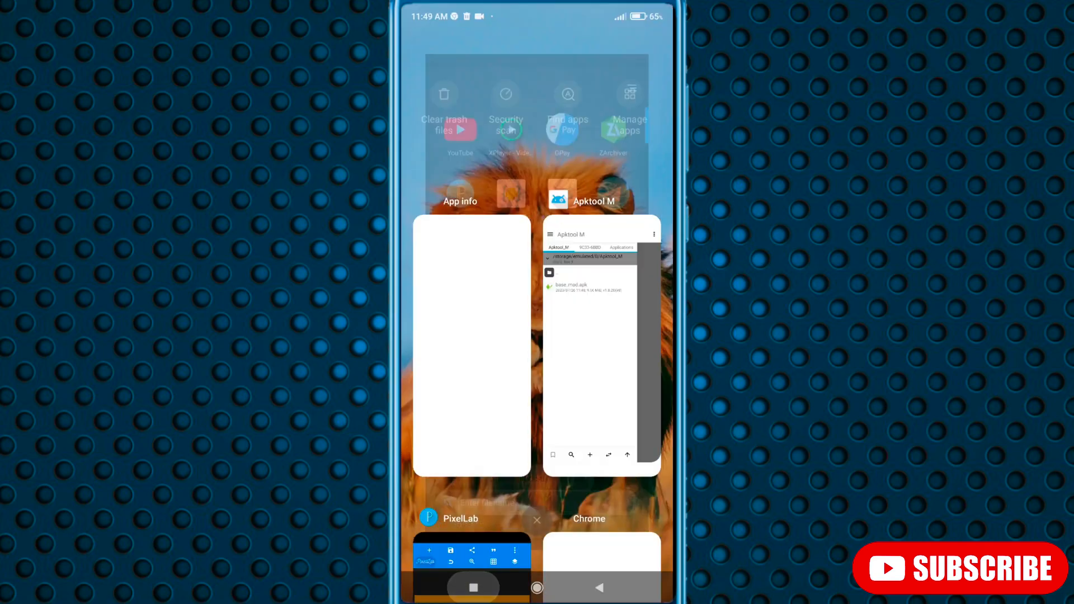
- Install base_mod.apk from Apktool M and allow Tech by Vincent file access
click(600, 342)
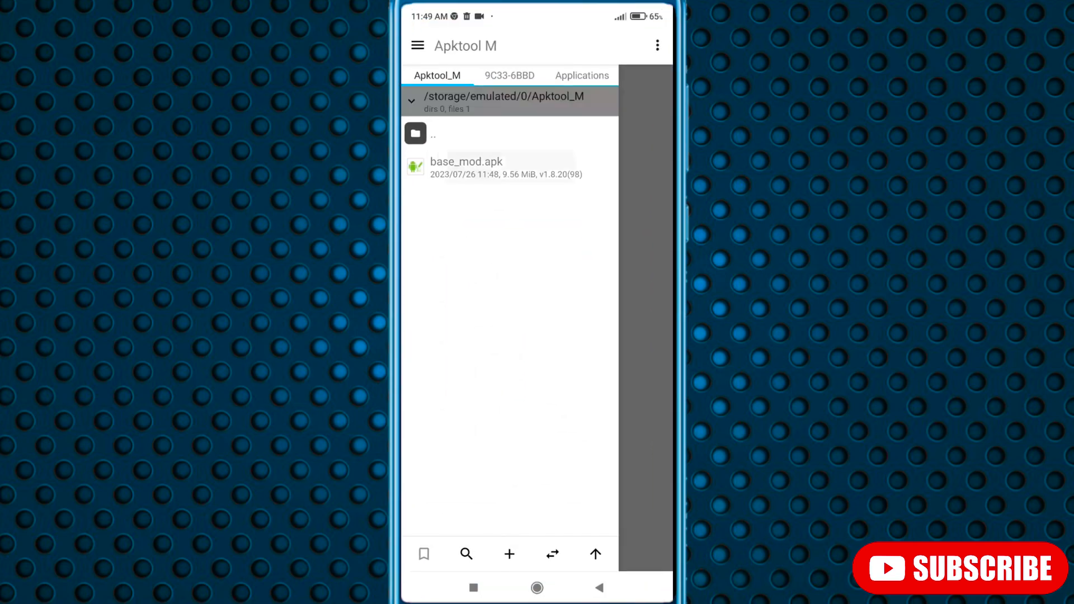
click(466, 167)
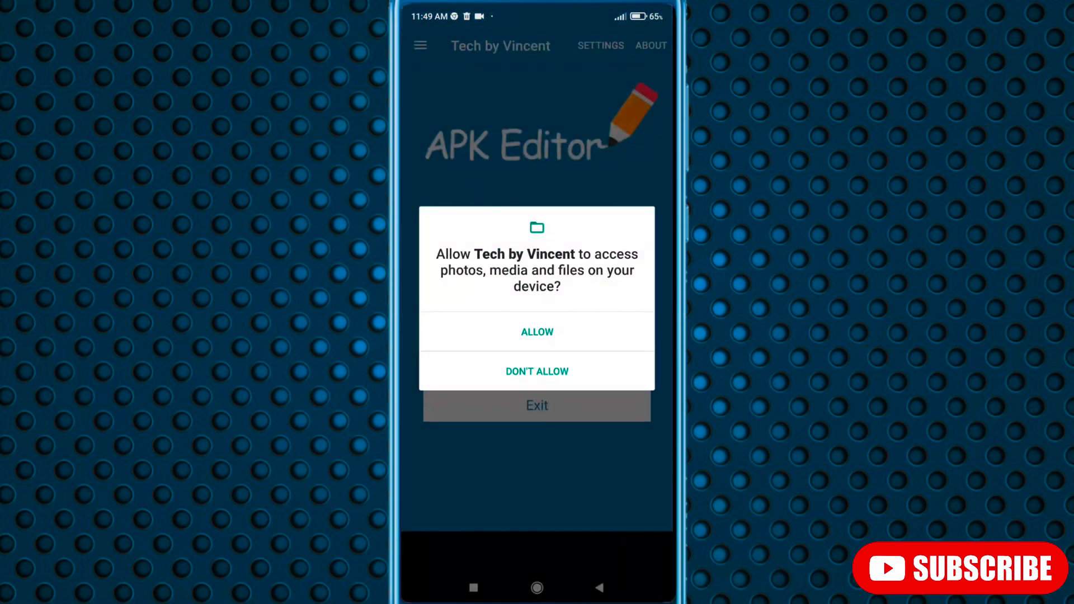
click(537, 332)
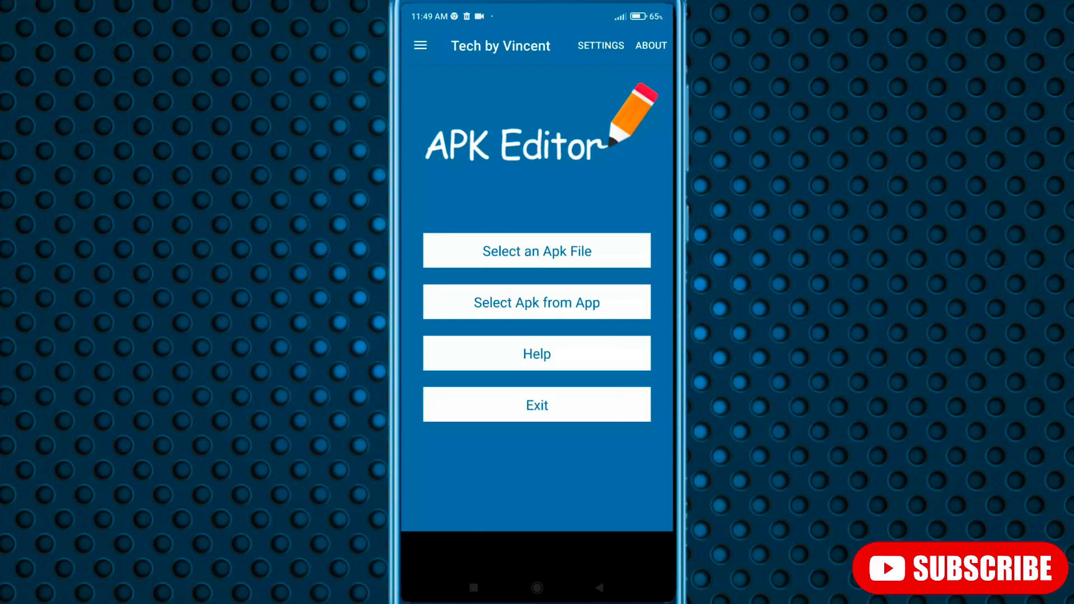